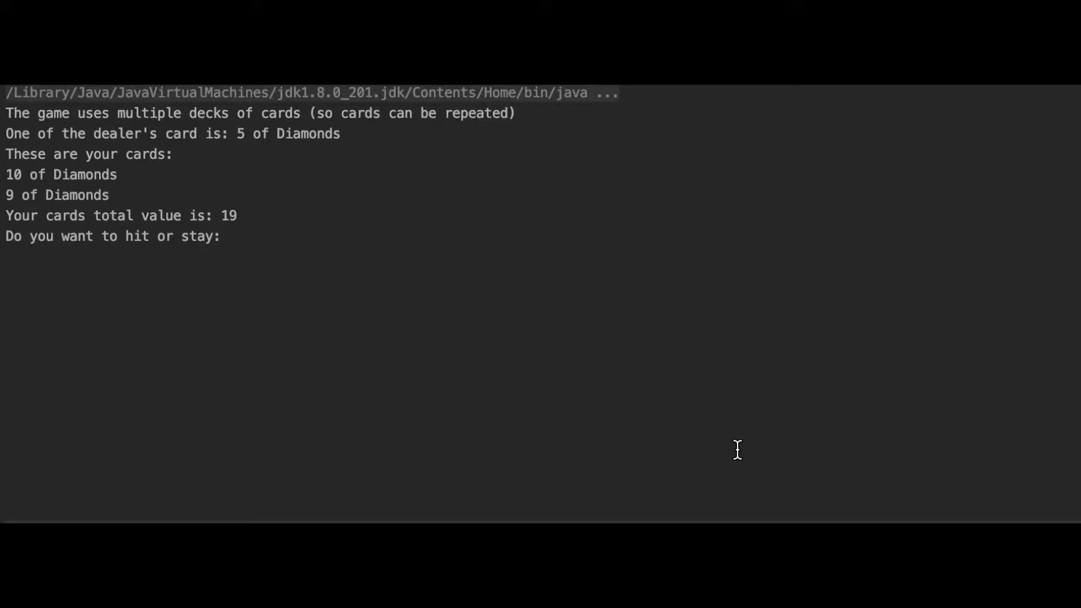
# Step: Answer 'stay' on 19 to win the round 1–0, then 'y' to play again
pyautogui.write('s')
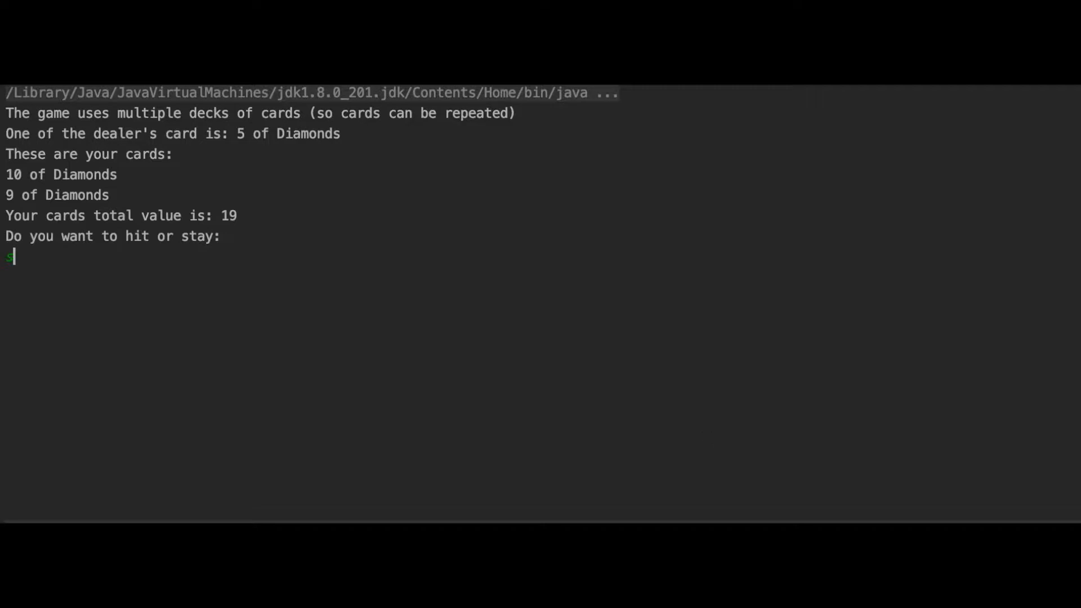
pyautogui.write('tay')
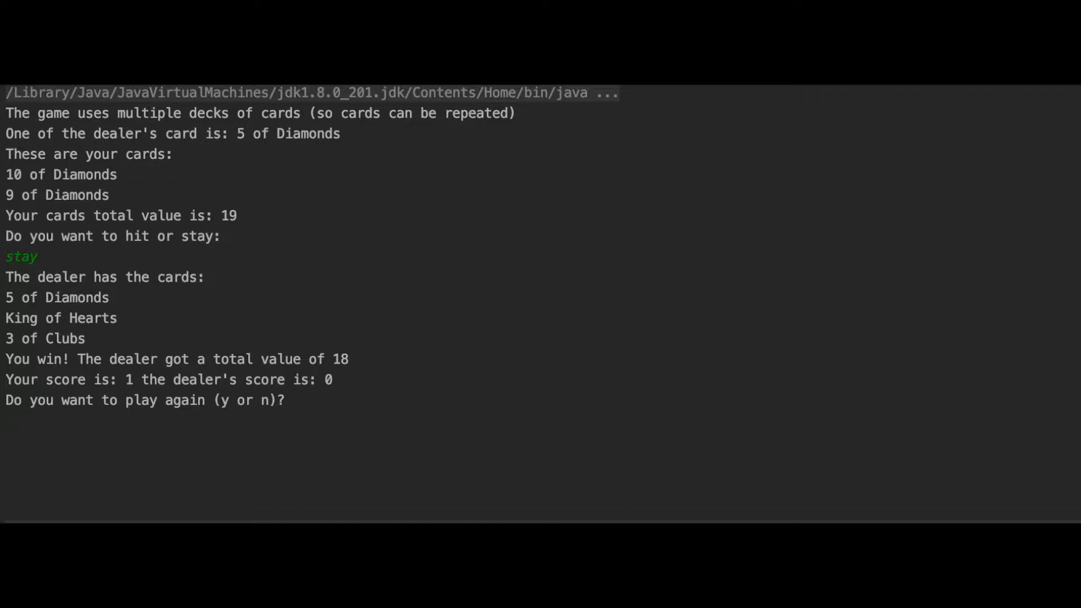
pyautogui.write('y')
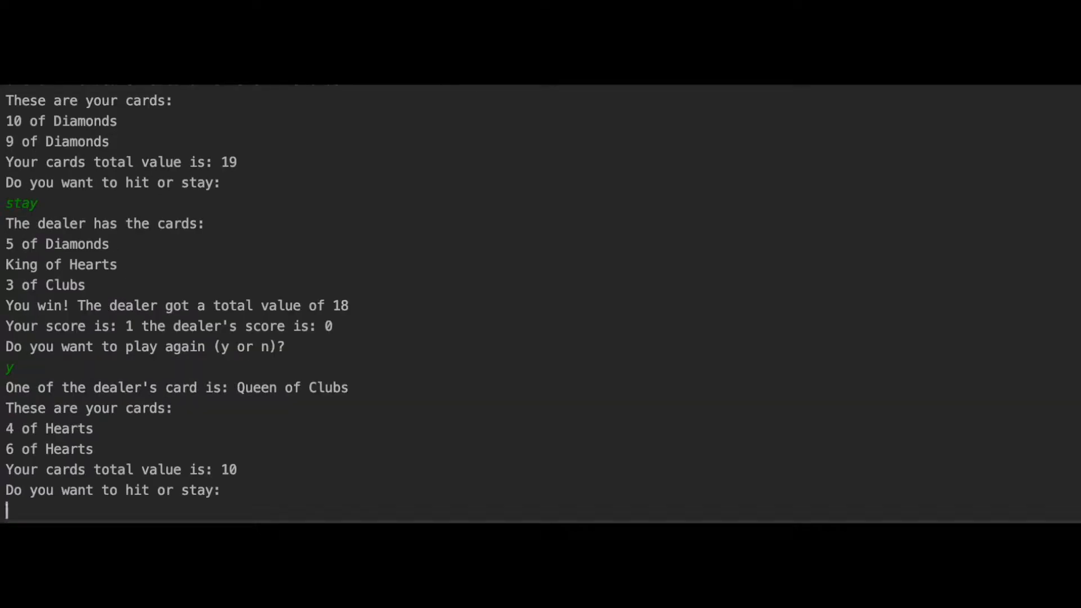
# Step: Answer hit, stay, y, hit to win round two on a dealer bust and bust at 22 in round three
pyautogui.write('hit')
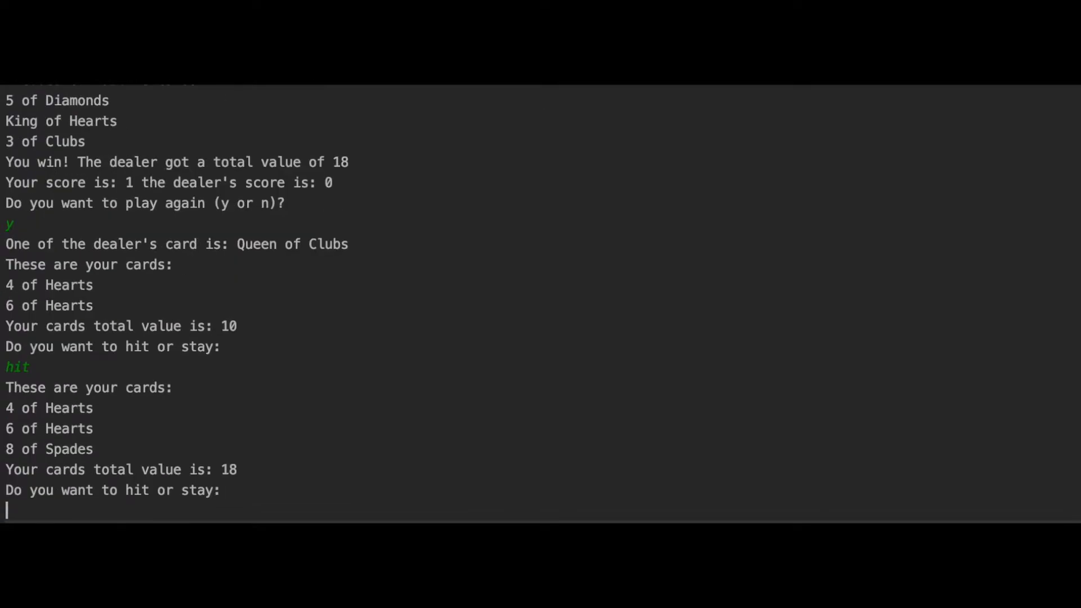
pyautogui.write('stay')
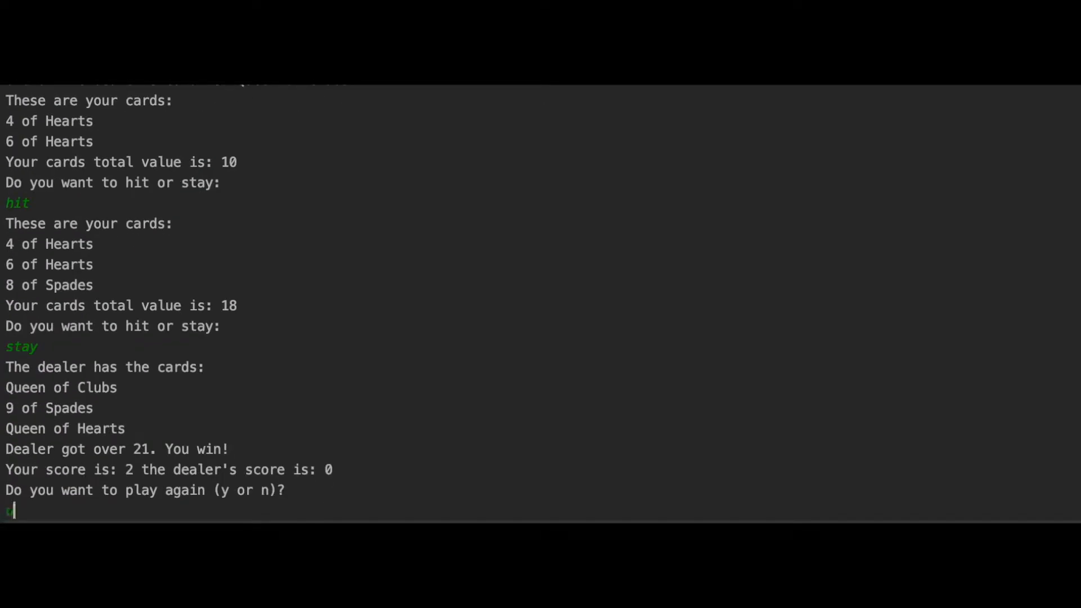
pyautogui.press('Backspace')
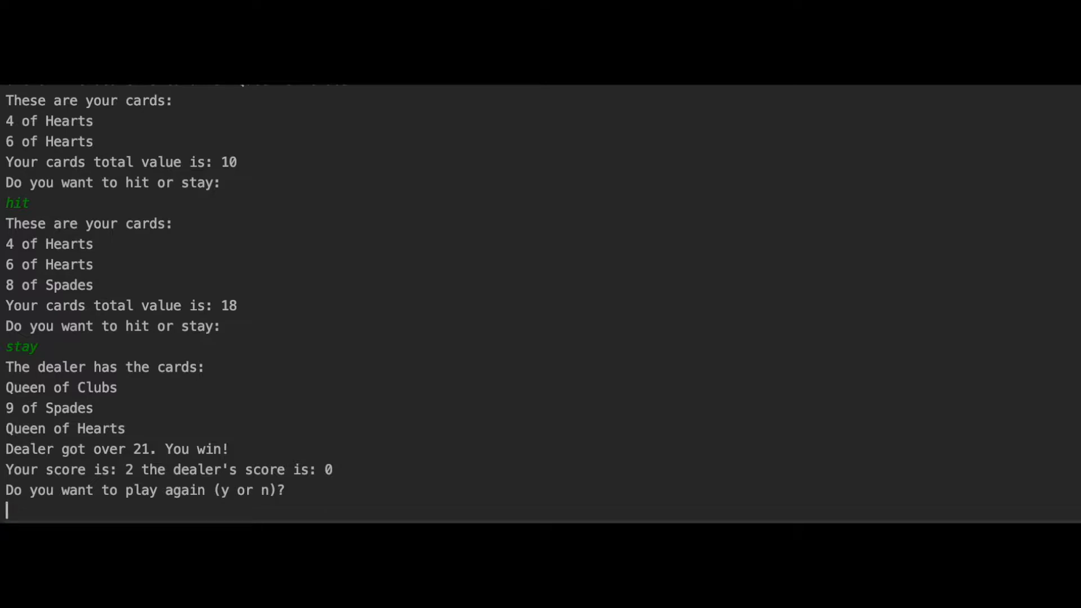
pyautogui.write('y')
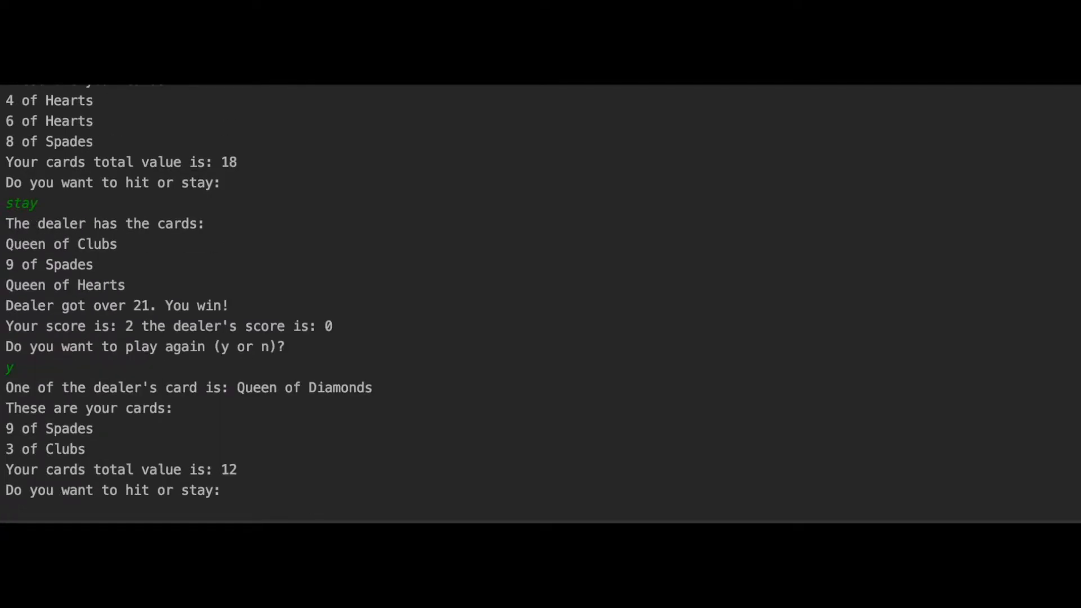
pyautogui.write('hit')
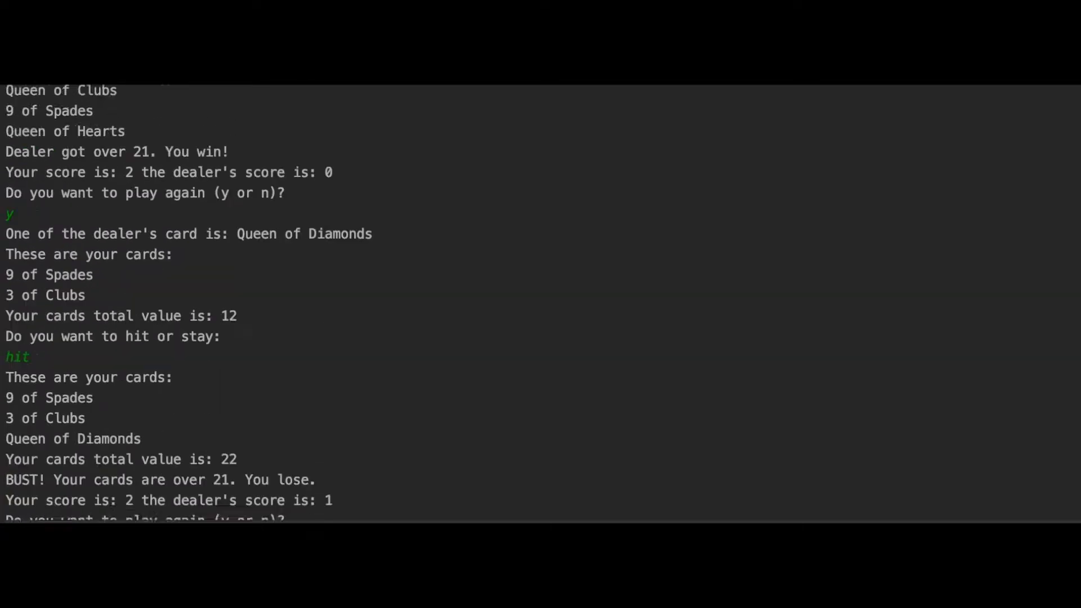
pyautogui.scroll(-3)
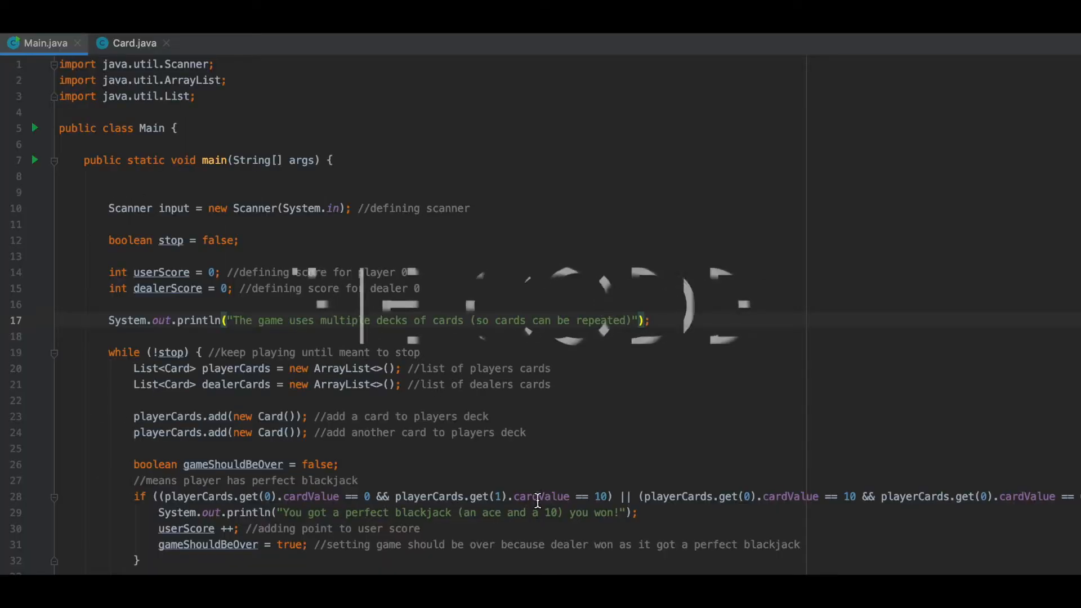
# Step: Scroll through the Main class source before moving to Card.java
pyautogui.scroll(-3)
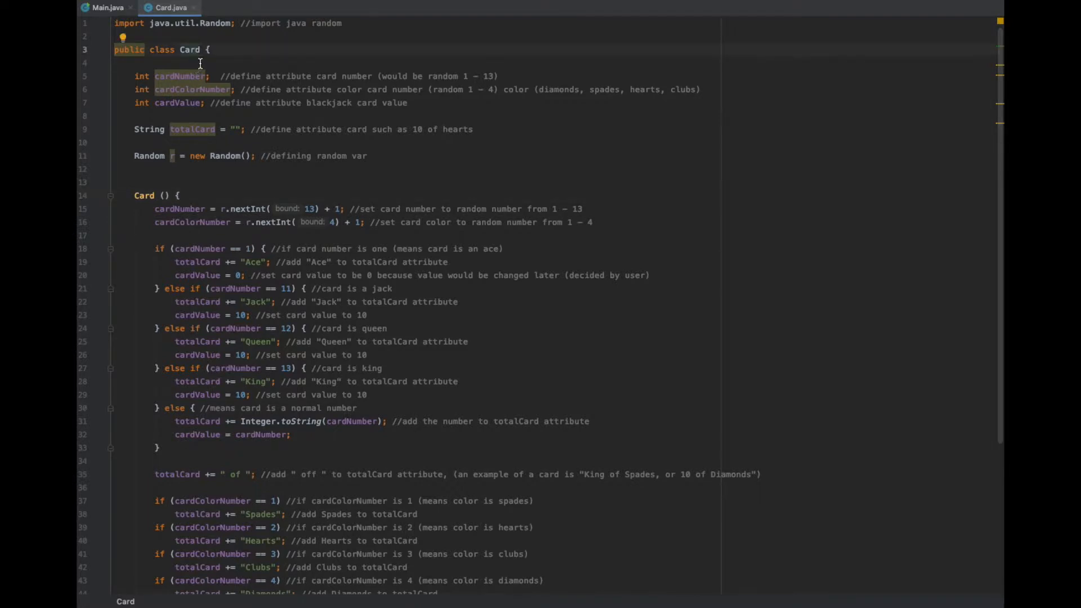
pyautogui.moveTo(364, 97)
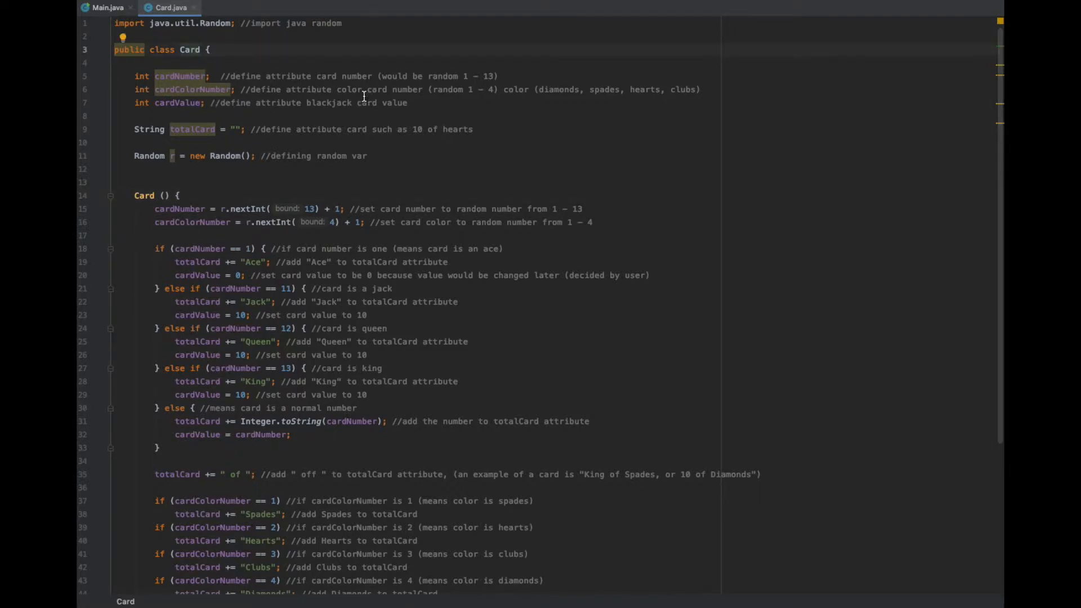
# Step: Highlight Card.java's number, colour and value fields and constructor, then return to Main.java
pyautogui.moveTo(134, 75); pyautogui.dragTo(407, 102)
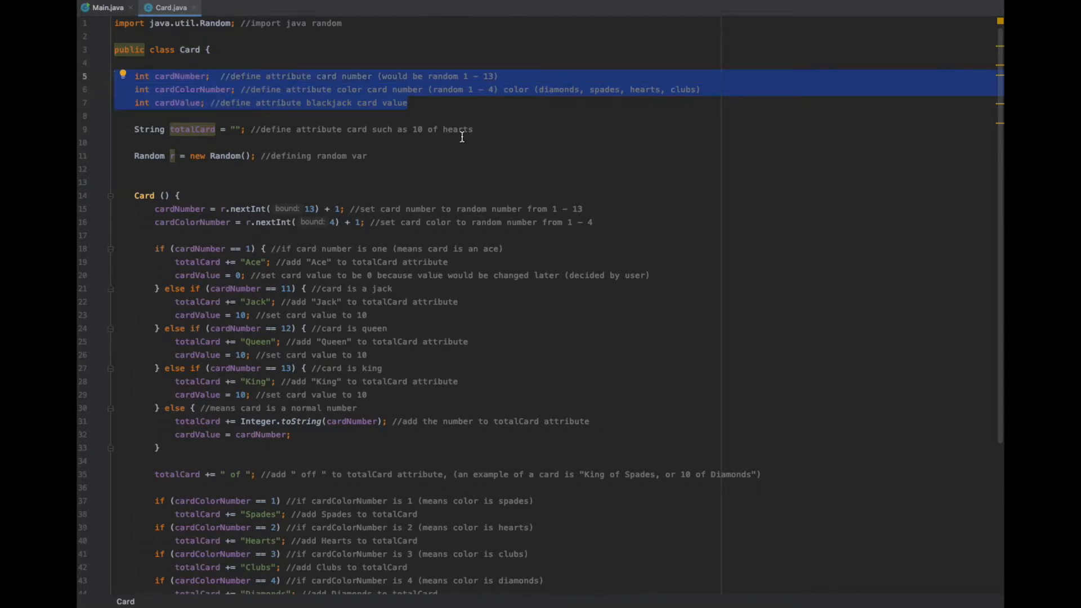
pyautogui.scroll(-3)
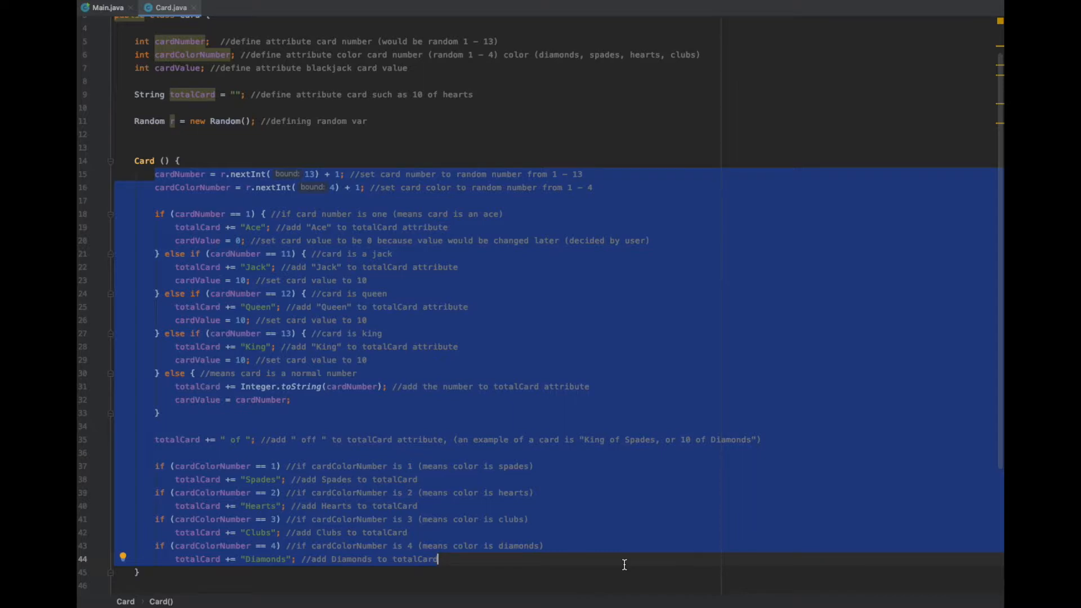
pyautogui.click(107, 8)
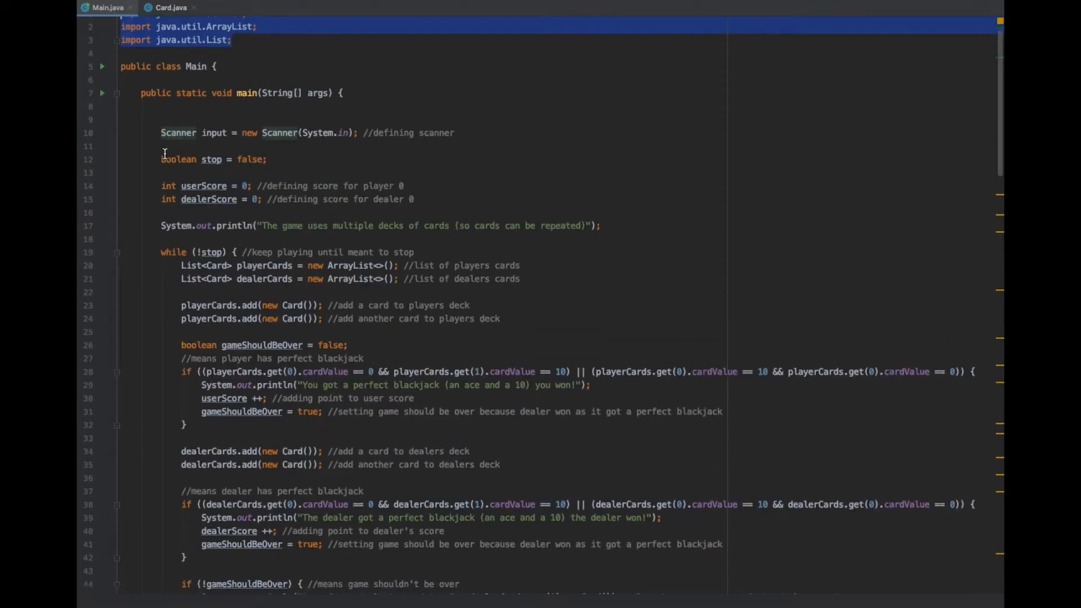
# Step: Scroll to and highlight the lines adding two cards each to the player and dealer decks
pyautogui.scroll(-3)
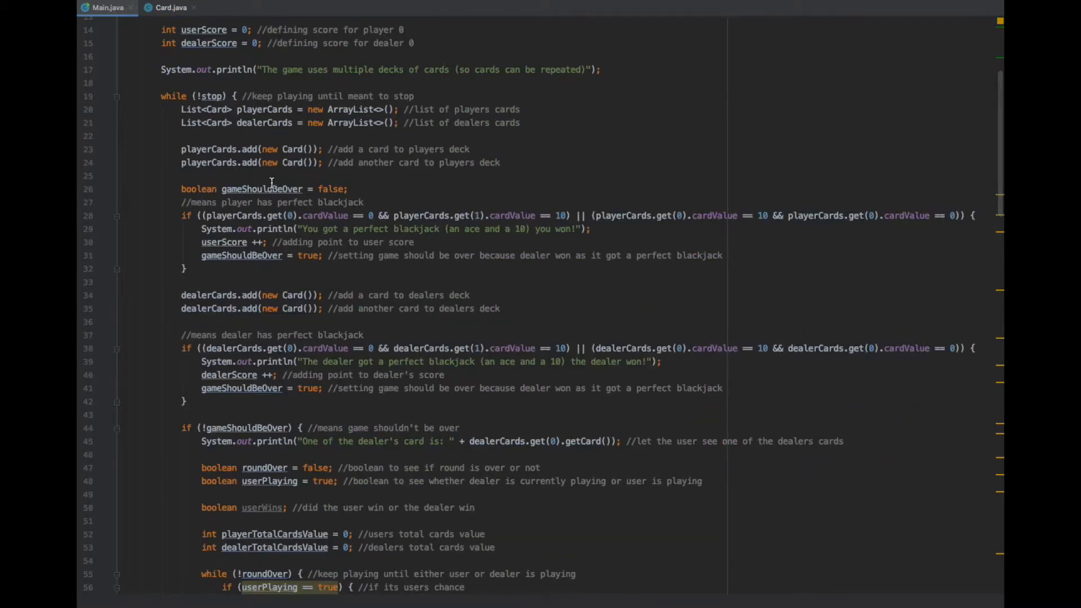
pyautogui.doubleClick(263, 109)
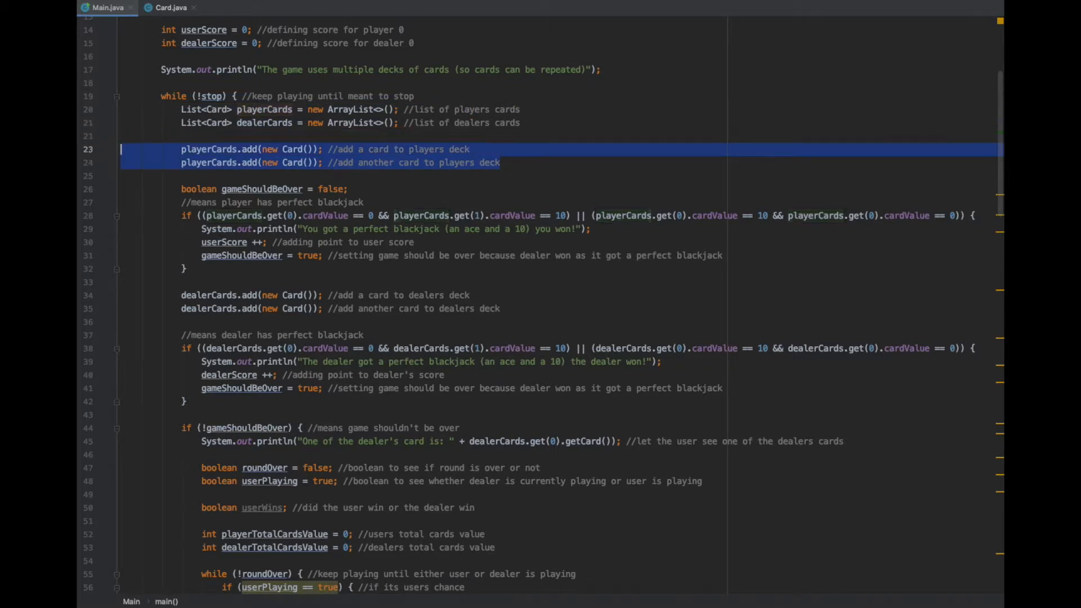
pyautogui.moveTo(536, 318)
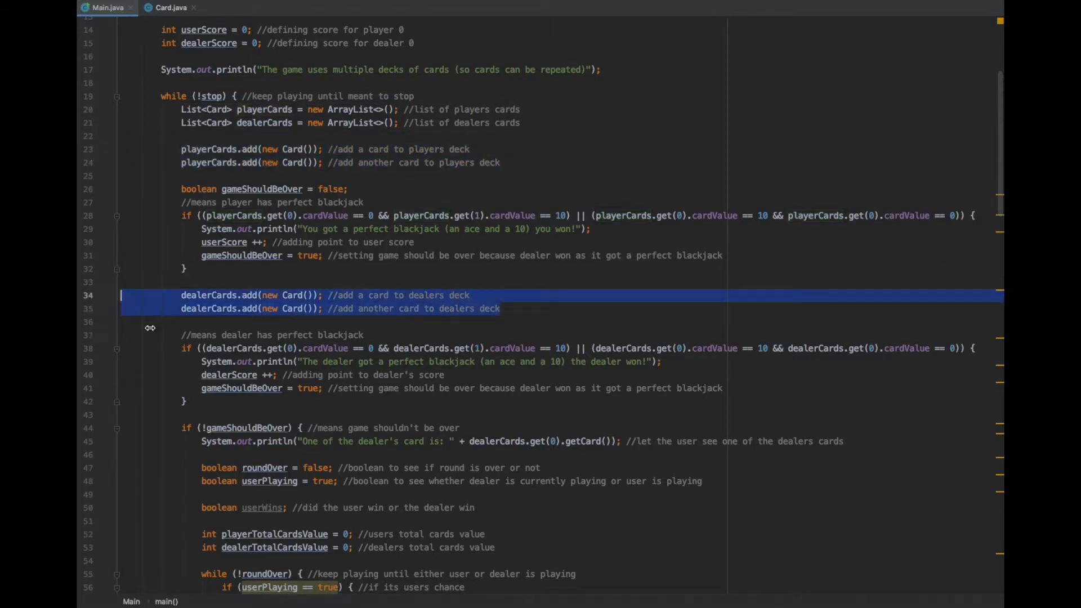
pyautogui.scroll(-3)
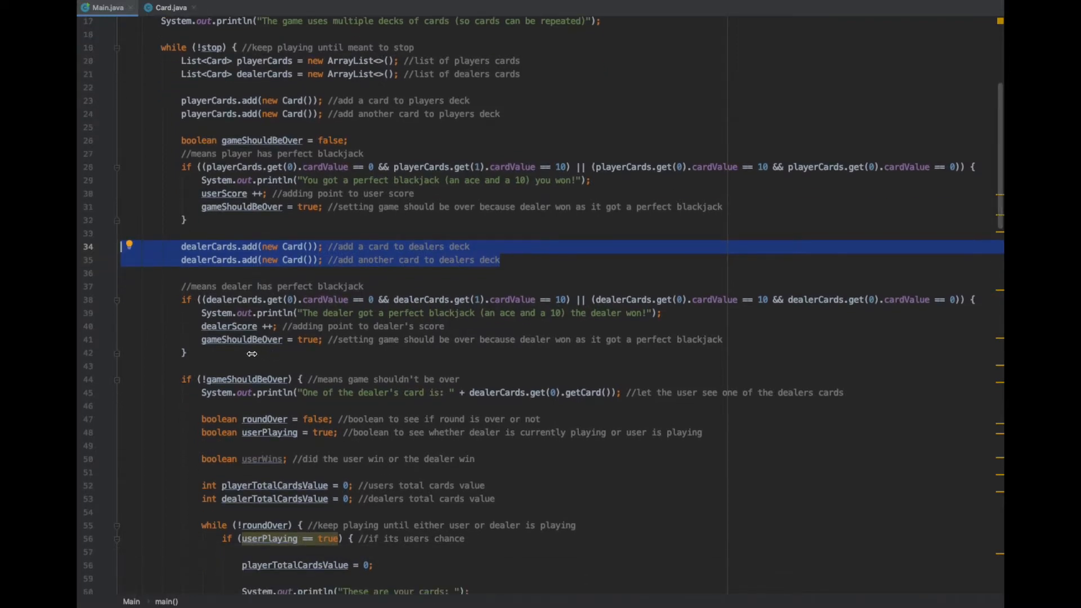
pyautogui.scroll(-3)
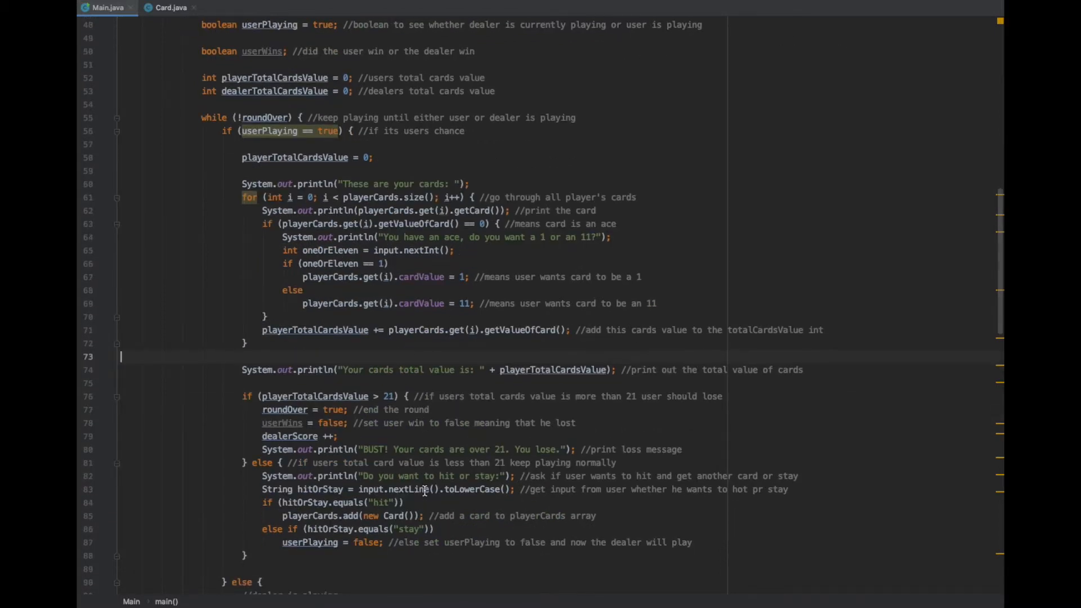
# Step: Highlight playerCards.add(new Card()) on hit and scroll through the bust and dealer-turn logic
pyautogui.click(442, 475)
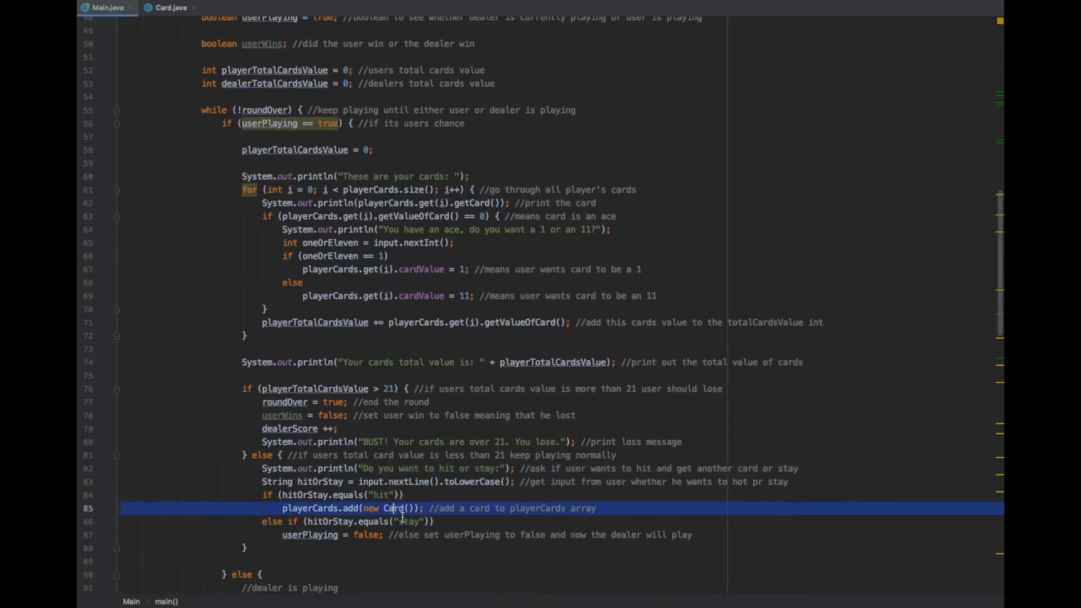
pyautogui.scroll(-3)
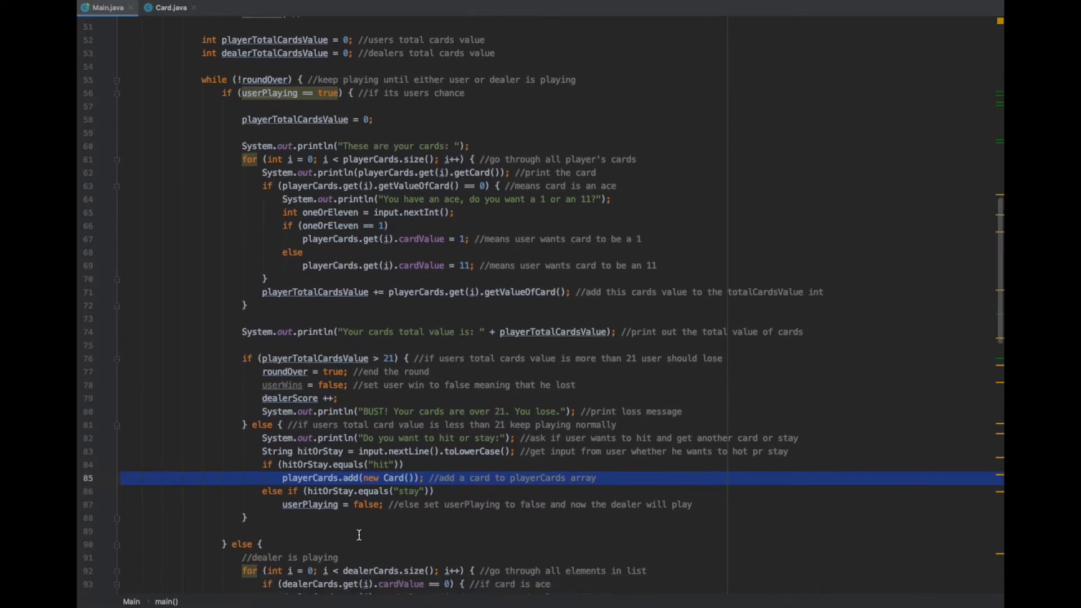
pyautogui.scroll(-3)
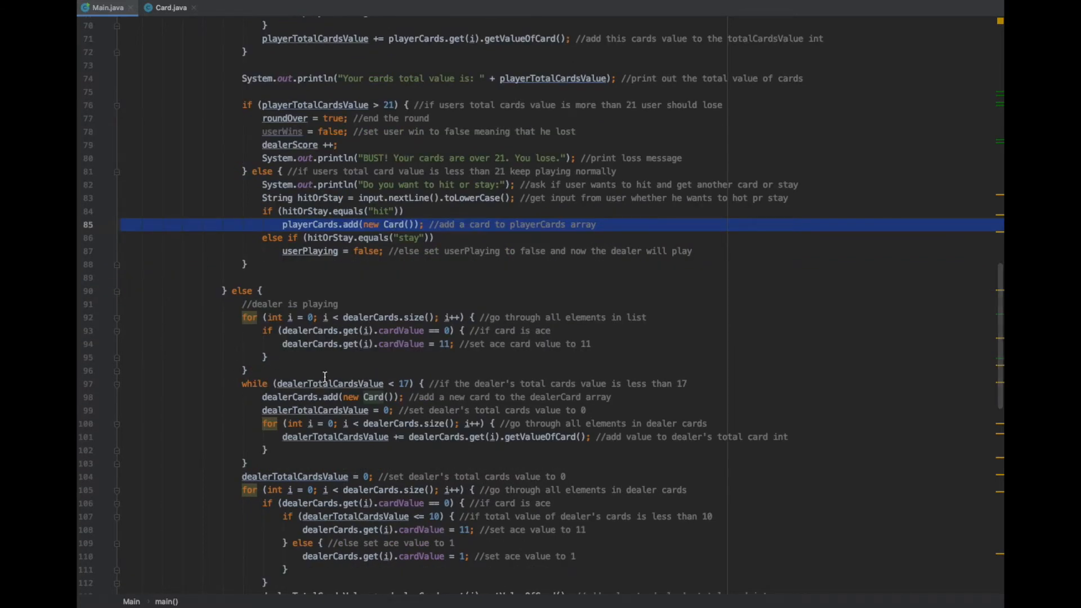
pyautogui.moveTo(308, 358)
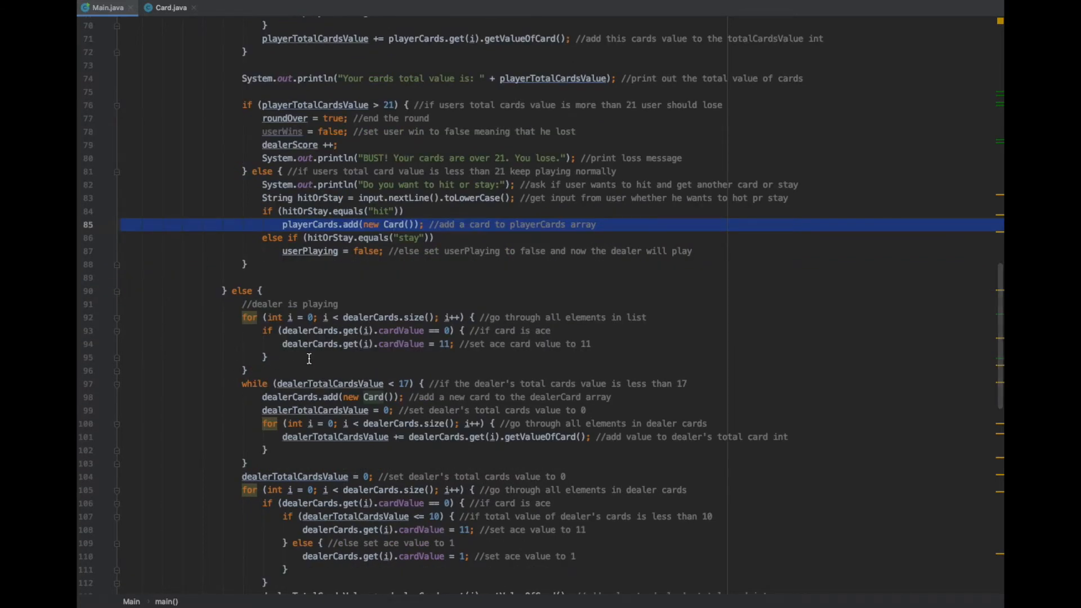
pyautogui.scroll(-3)
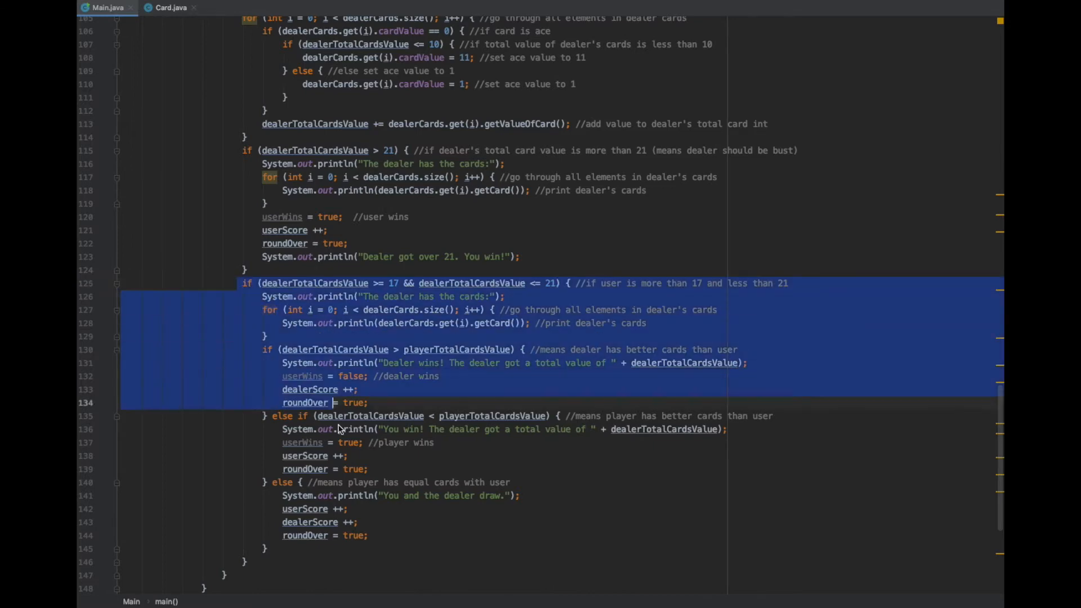
# Step: Scroll to the winner comparison, score print and play-again prompt
pyautogui.scroll(-3)
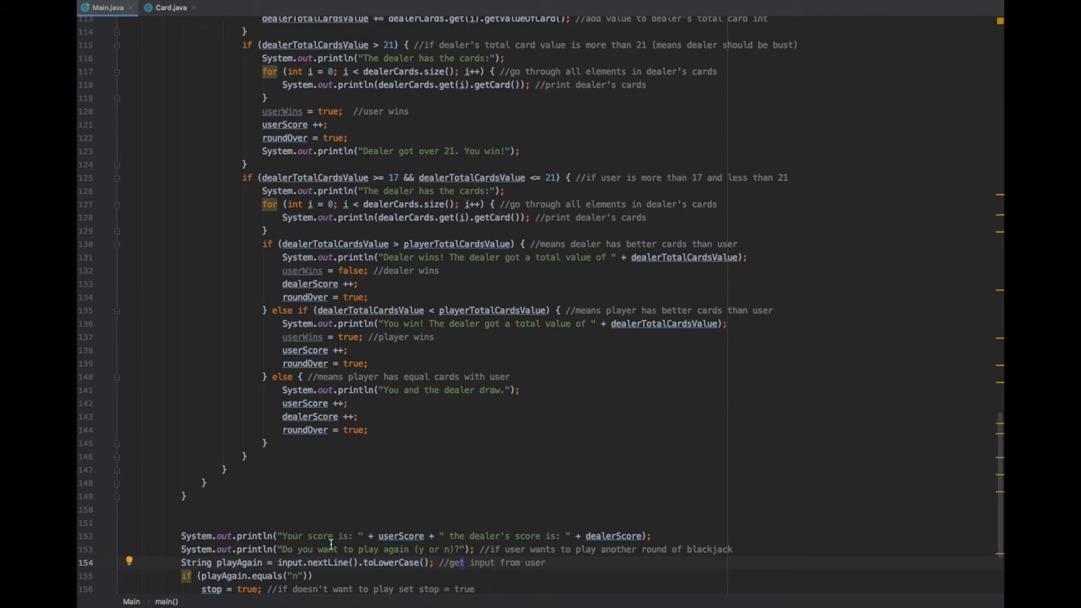
pyautogui.moveTo(576, 518)
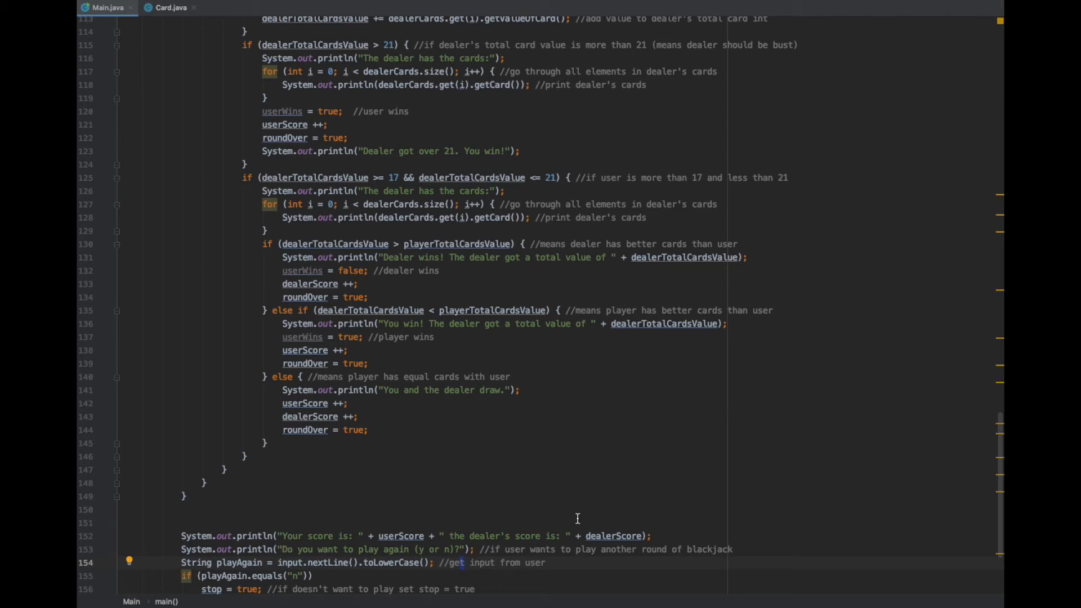